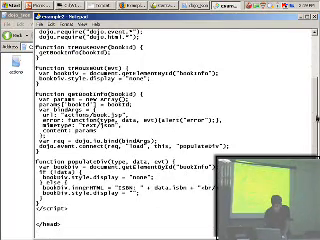
pyautogui.scroll(-3)
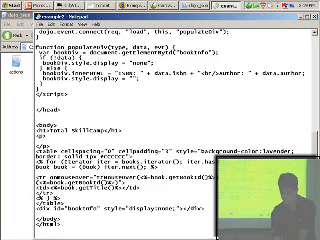
pyautogui.scroll(-3)
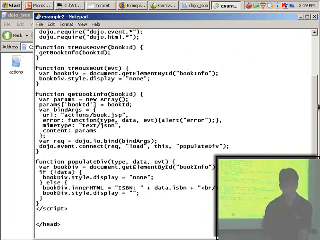